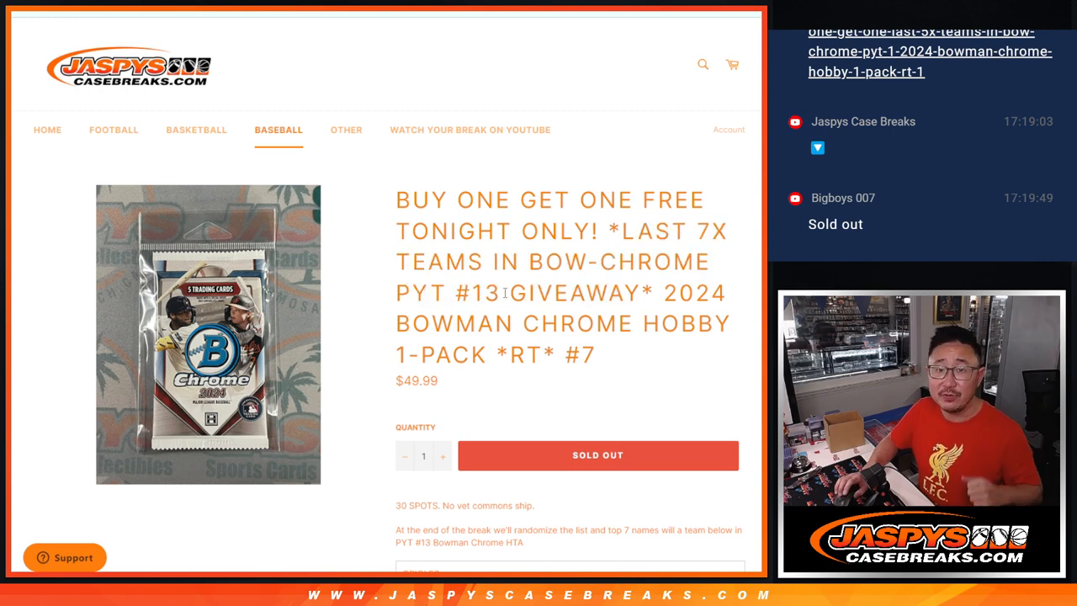
Step: Highlight the buy-one-get-one-free title and shuffle the 30 participant names in the List Randomizer
left_click_drag(397, 200, 635, 200)
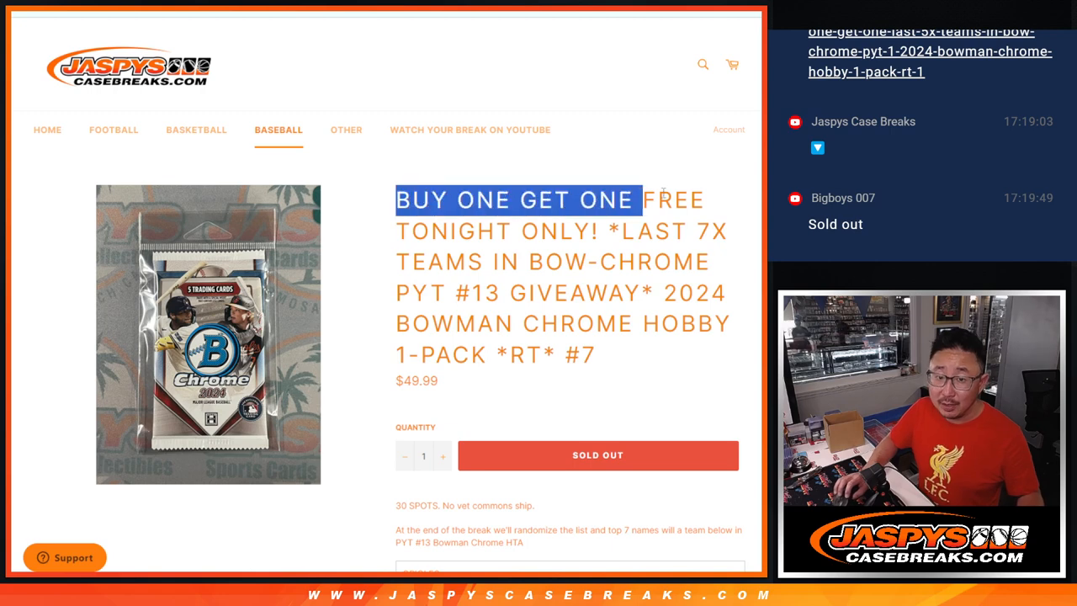
scroll("down", 3)
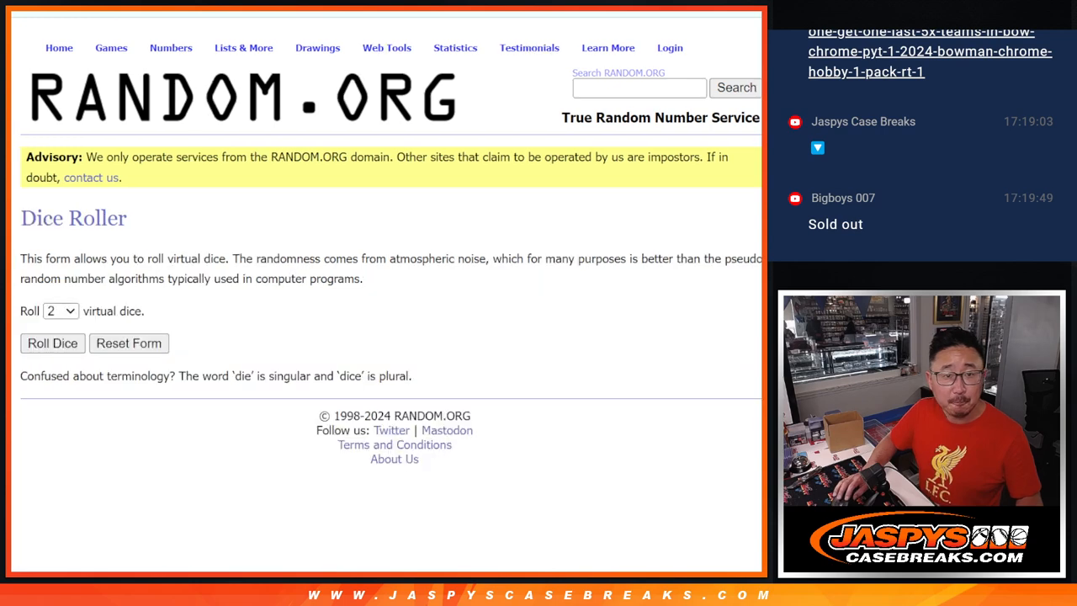
left_click(48, 343)
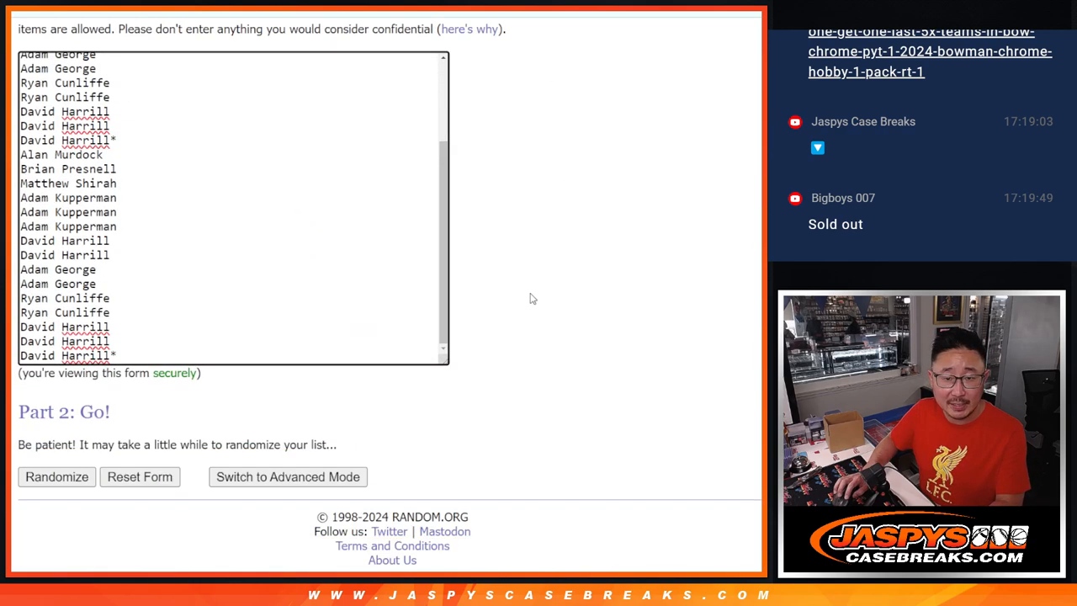
left_click(57, 478)
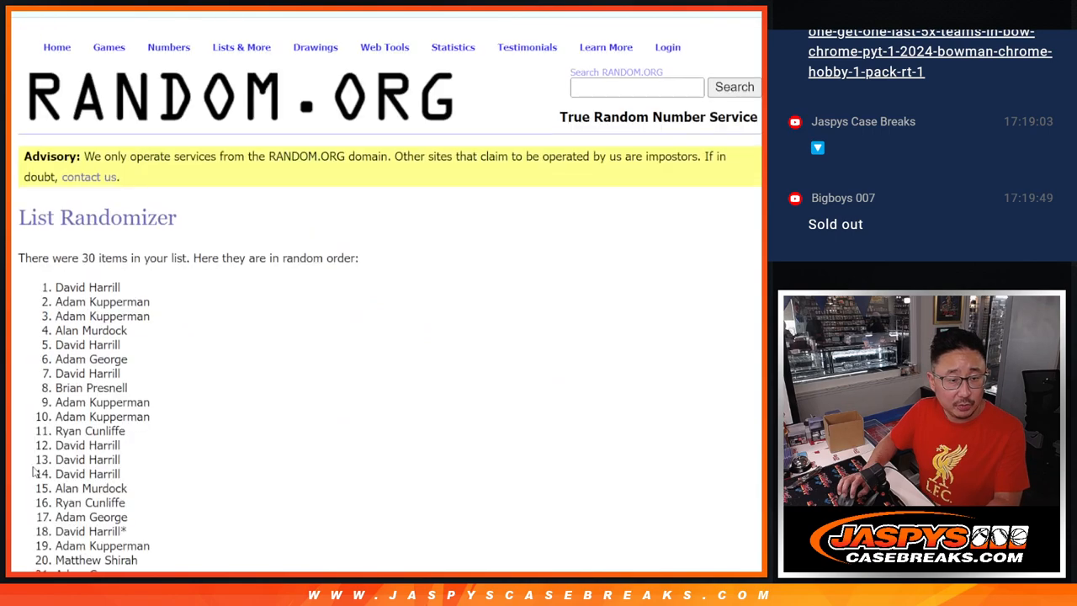
Step: Reshuffle the participant names twice more with Again! for a fresh random order
scroll("down", 3)
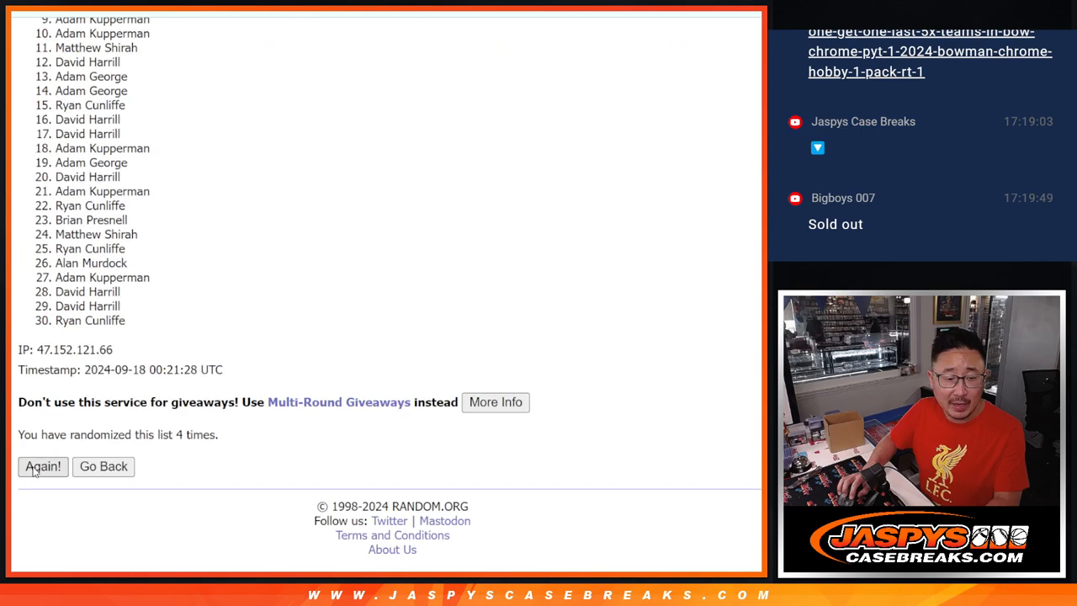
left_click(42, 466)
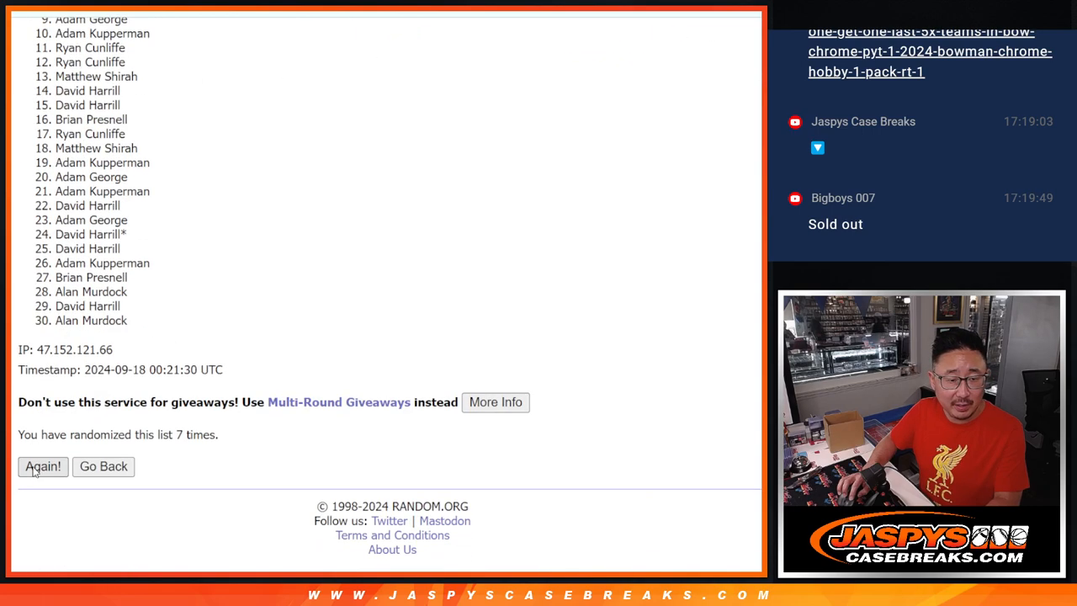
left_click(43, 466)
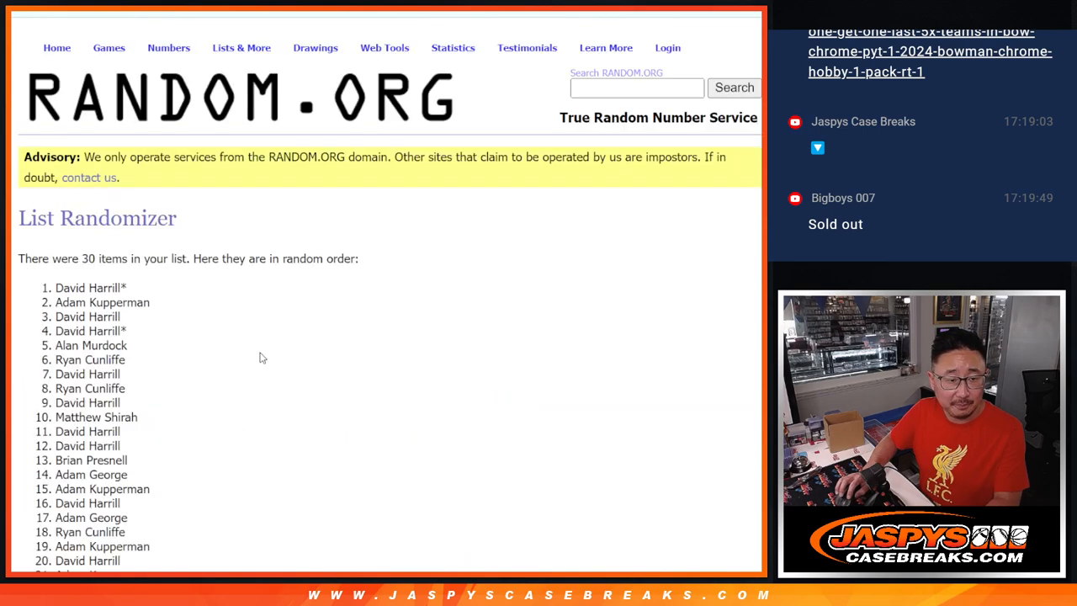
scroll("down", 3)
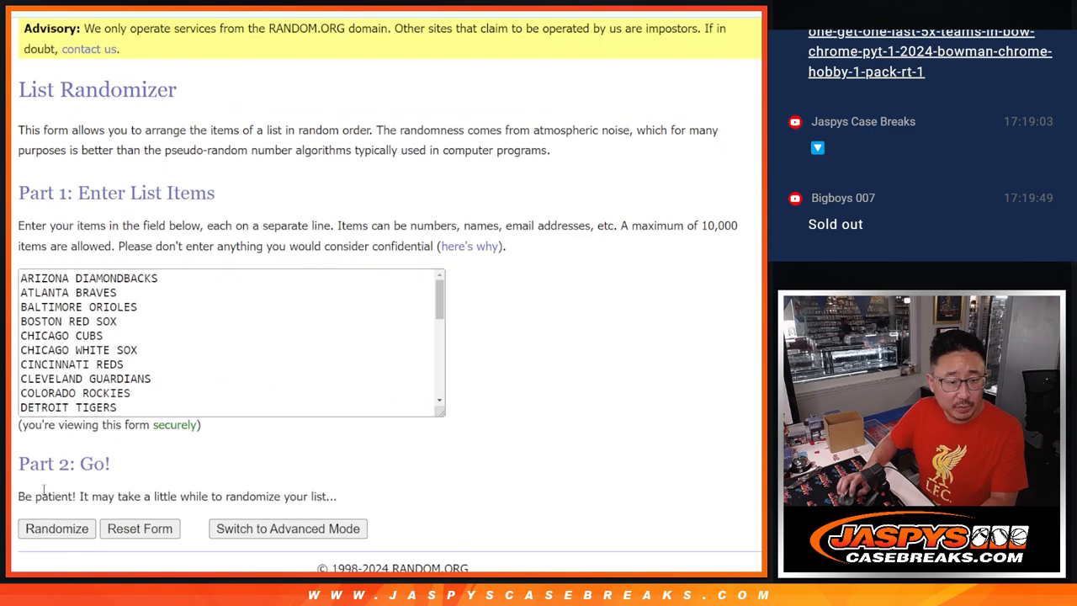
Step: Shuffle the 30 MLB teams five times and select the final order with Houston Astros first
left_click(57, 528)
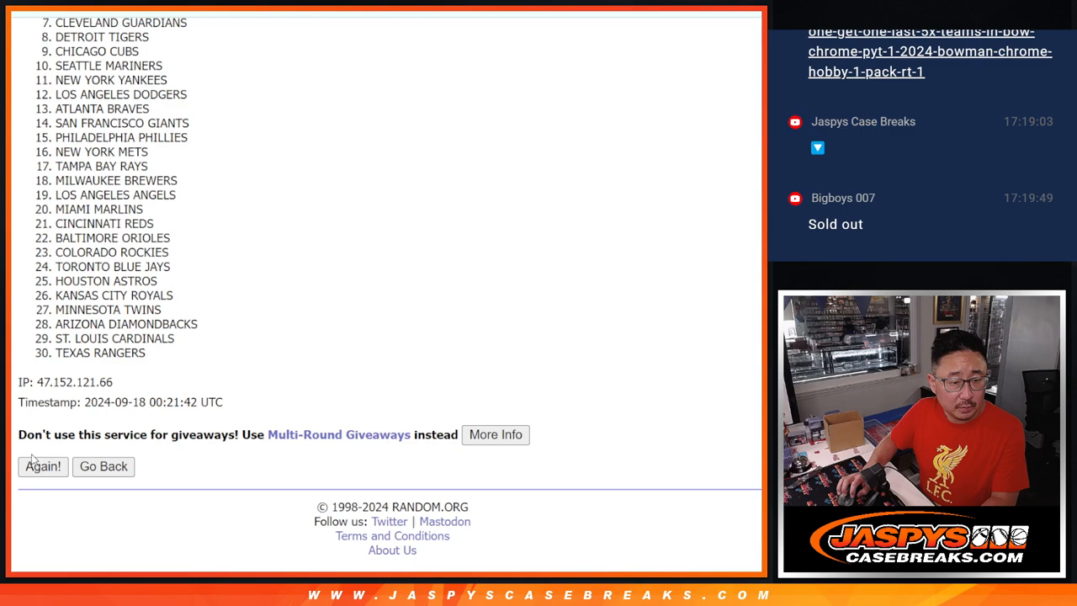
left_click(44, 466)
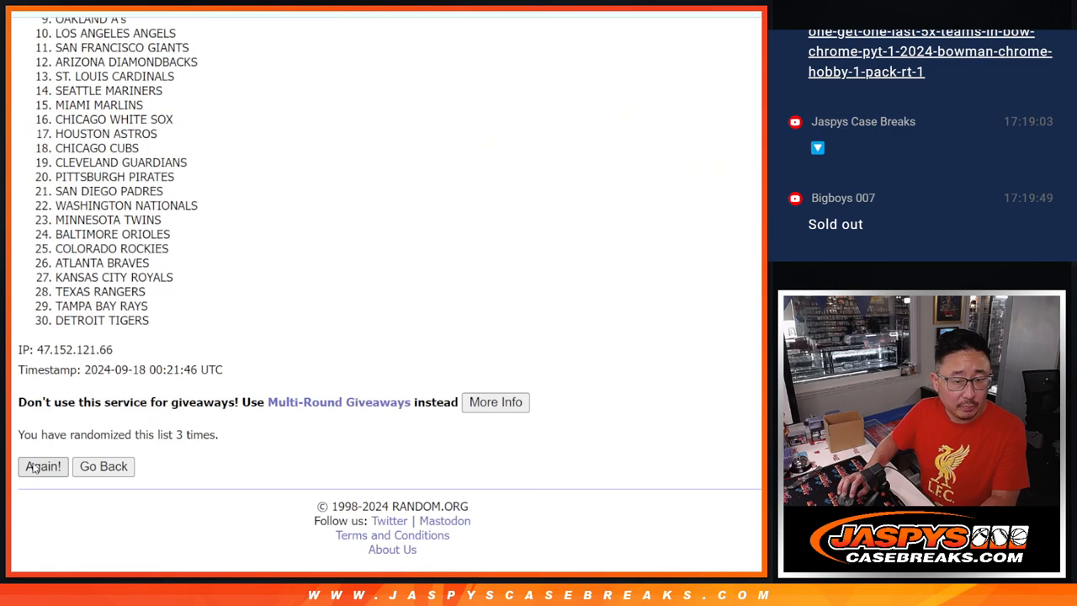
left_click(44, 466)
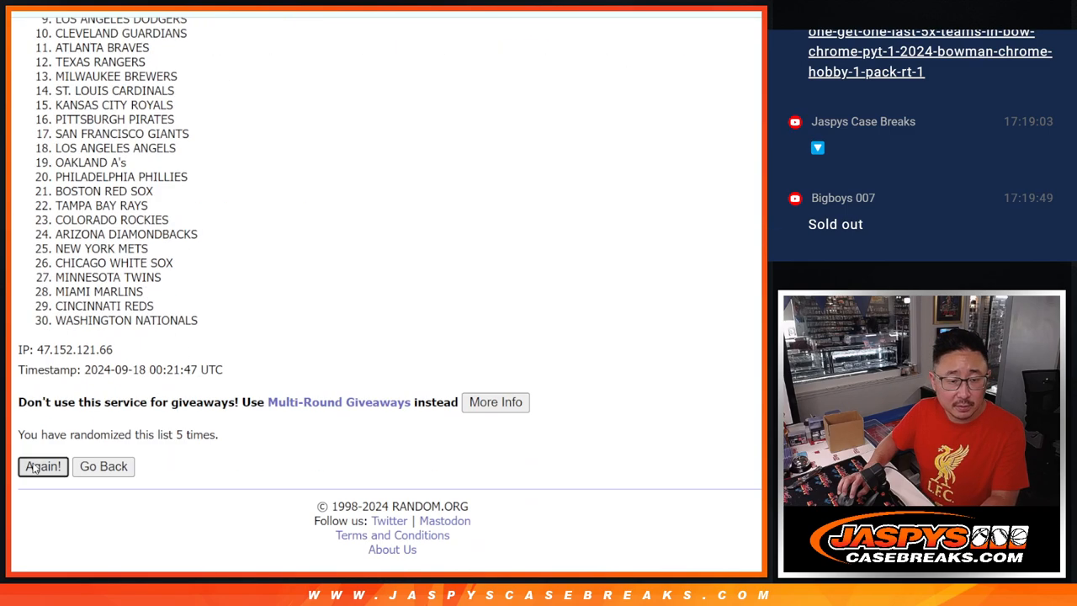
left_click(44, 466)
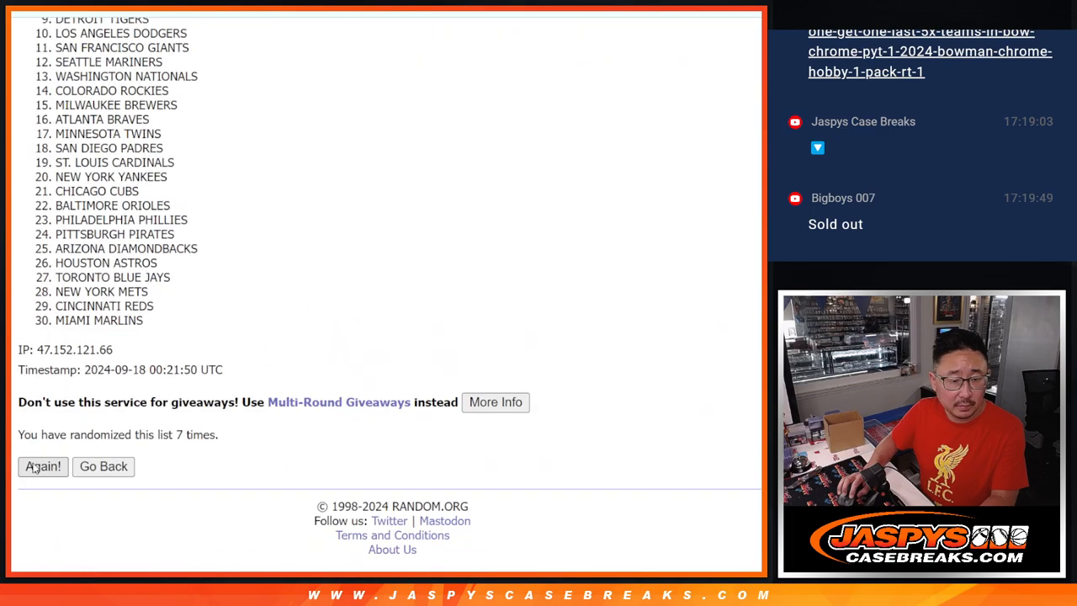
left_click(43, 466)
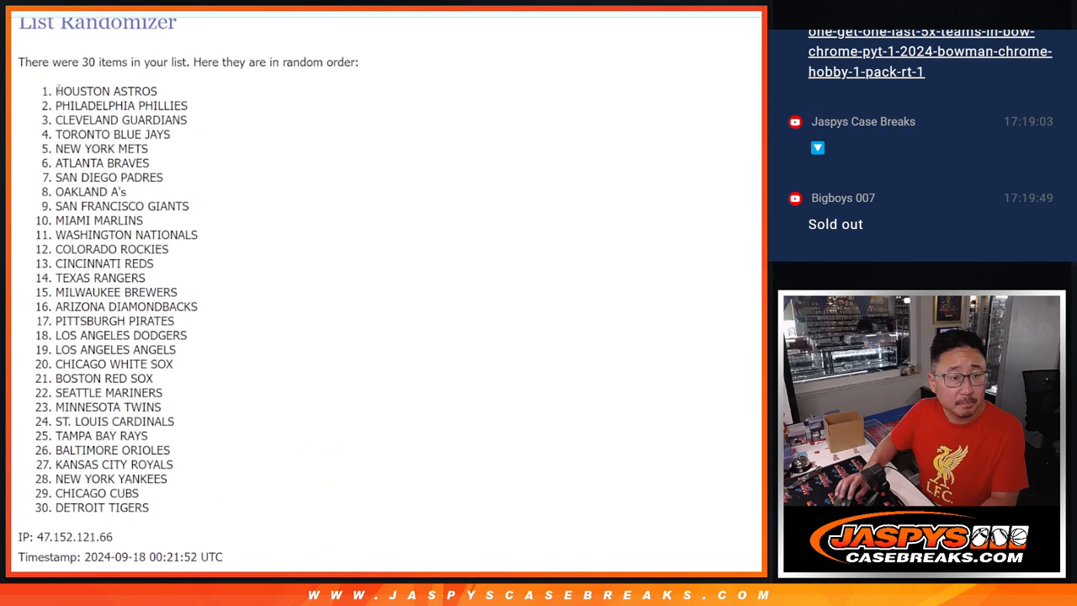
left_click_drag(57, 91, 160, 507)
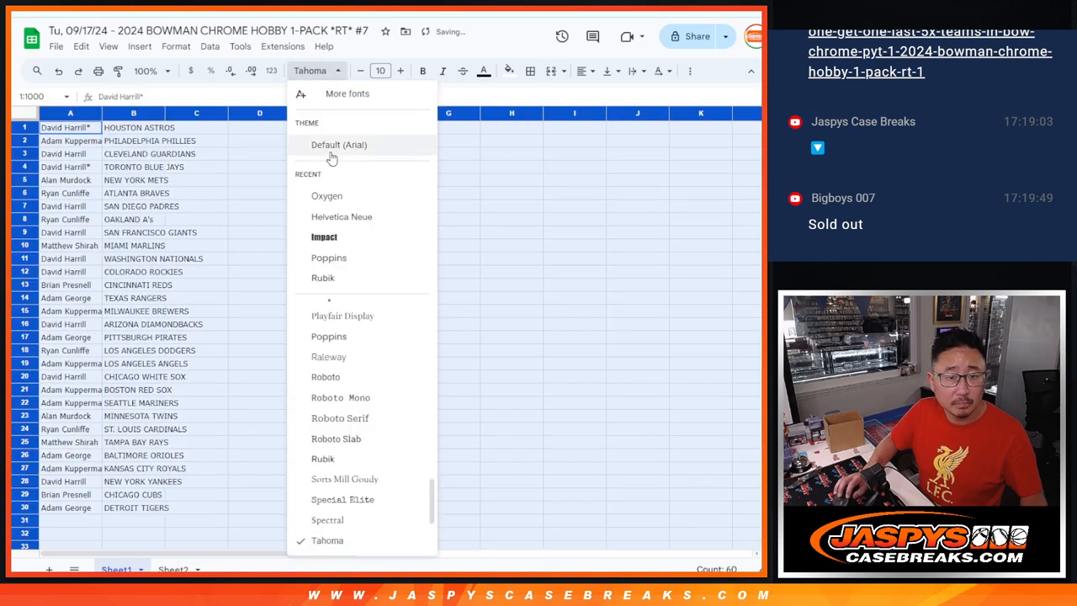
Step: Format the pasted name and team lists on Sheet1 with the Oxygen font
left_click(326, 195)
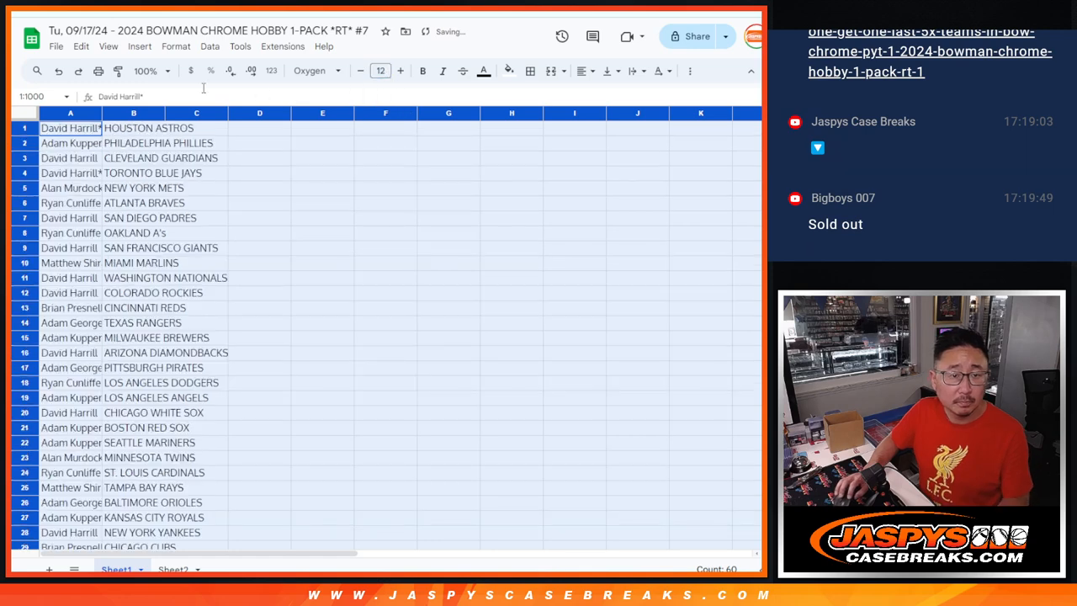
left_click(151, 71)
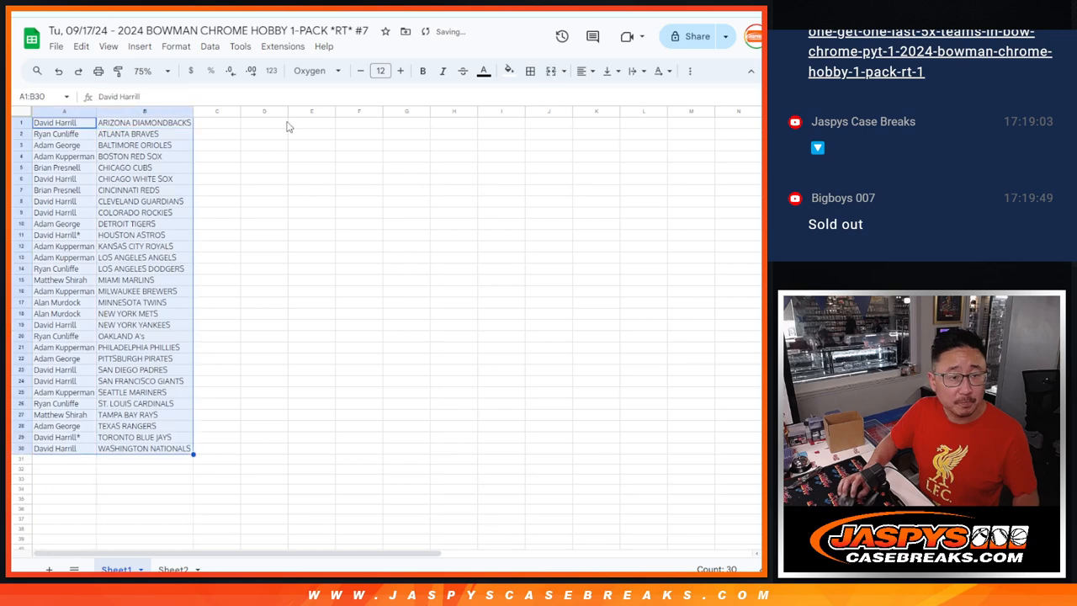
left_click(531, 71)
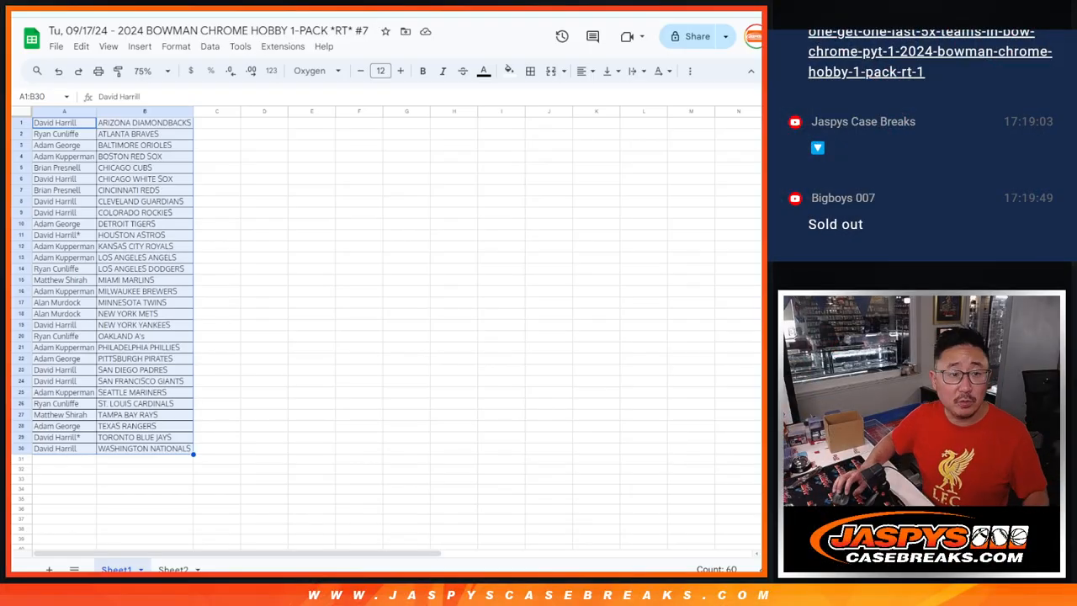
Step: Select the thirty participant names in column A, A1 through A30, and copy them
left_click(57, 123)
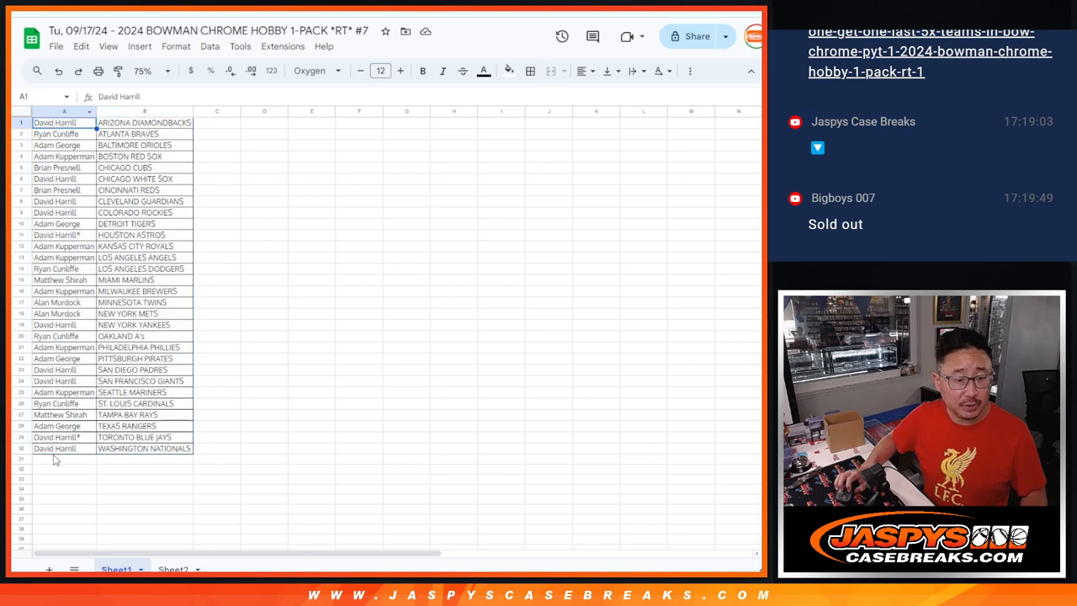
left_click(153, 70)
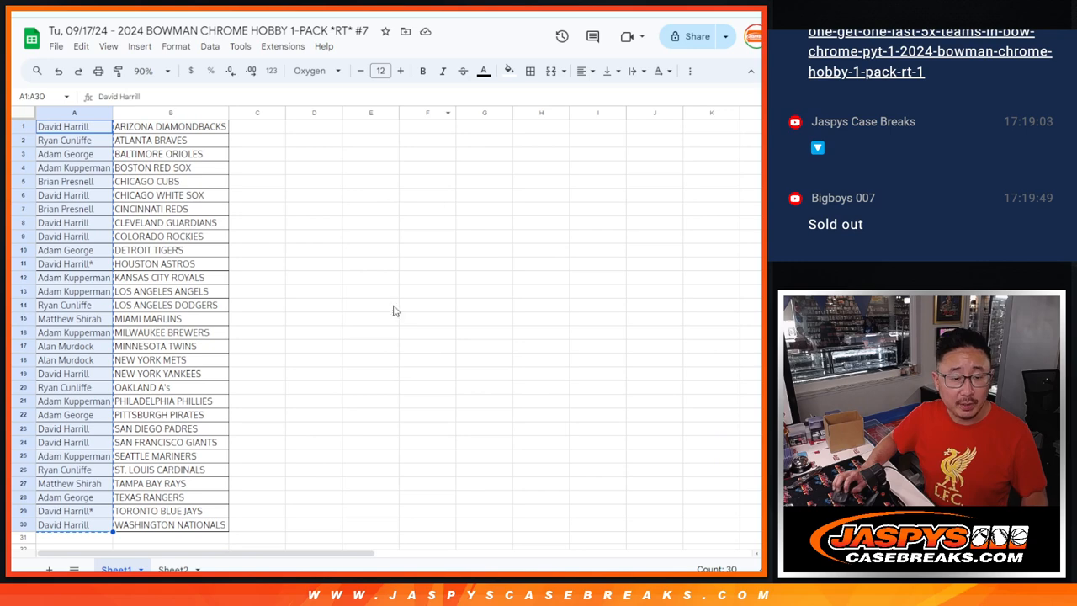
left_click(172, 568)
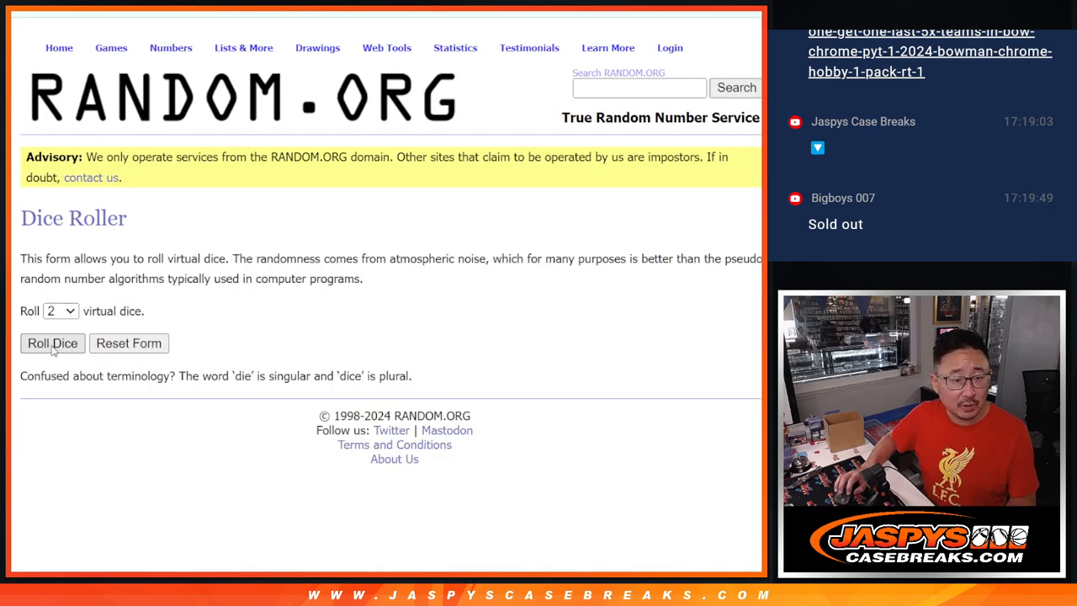
left_click(52, 343)
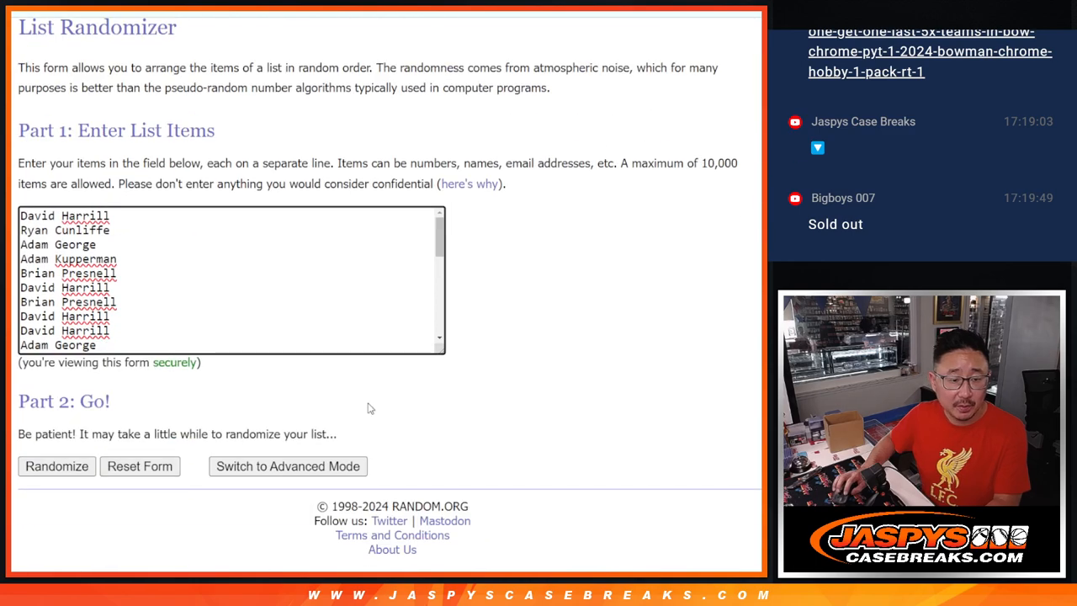
left_click(57, 466)
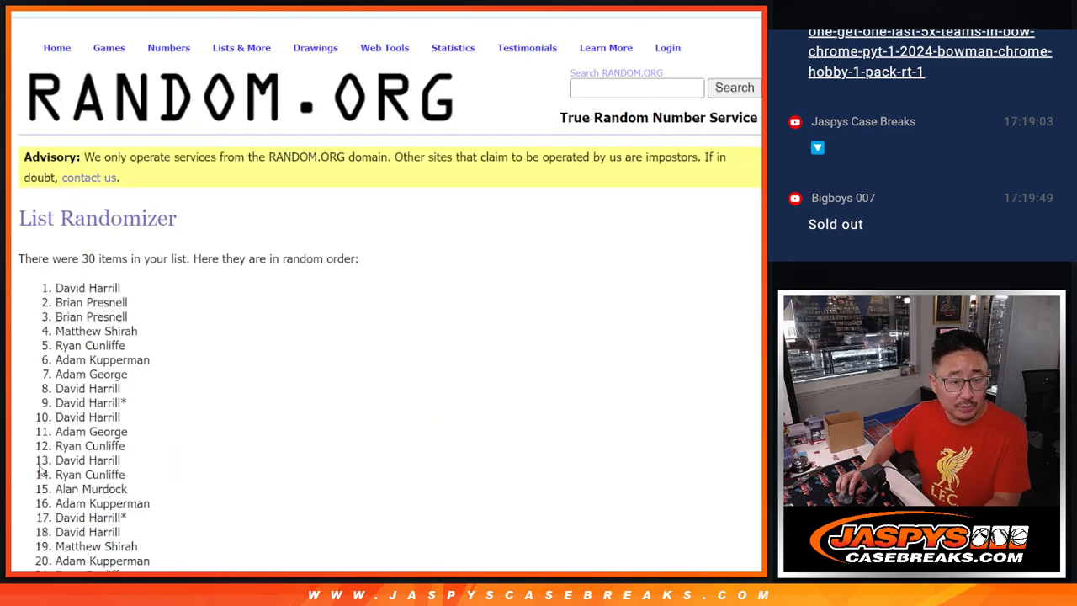
scroll("down", 3)
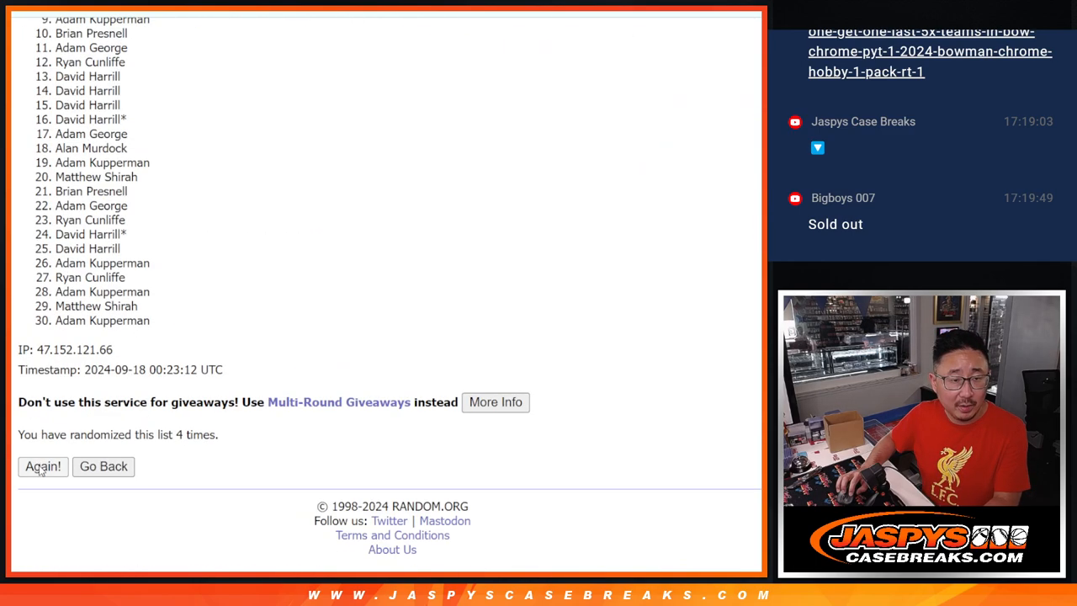
left_click(42, 466)
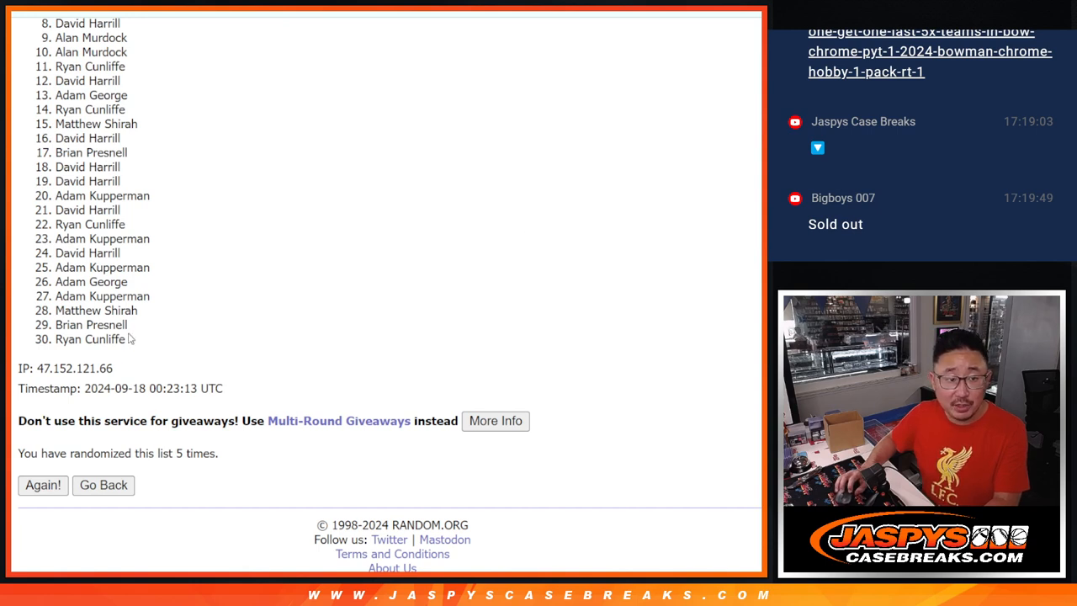
mouse_move(202, 81)
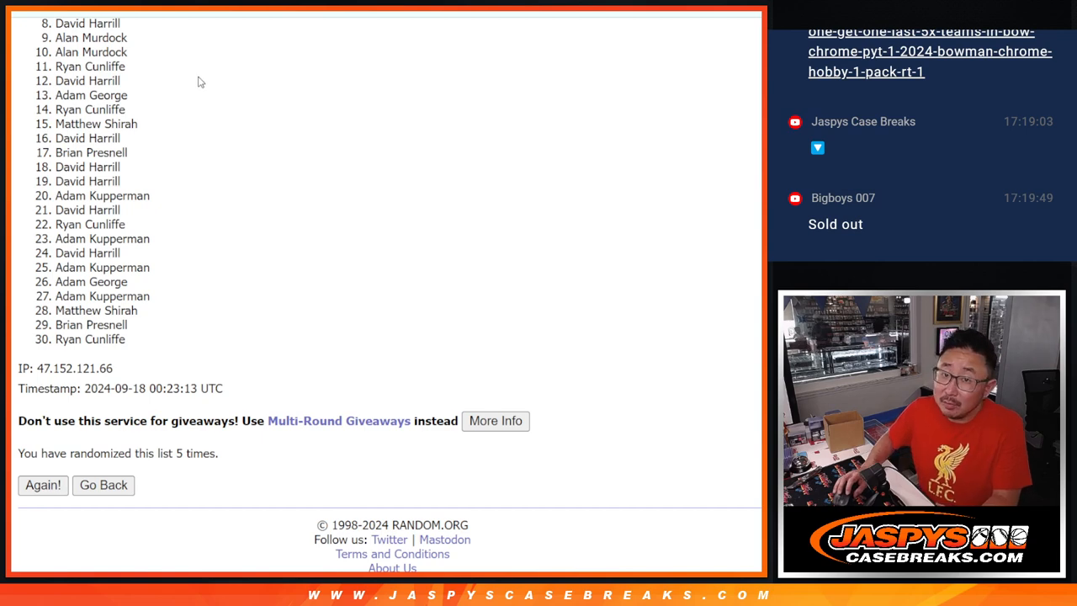
mouse_move(410, 151)
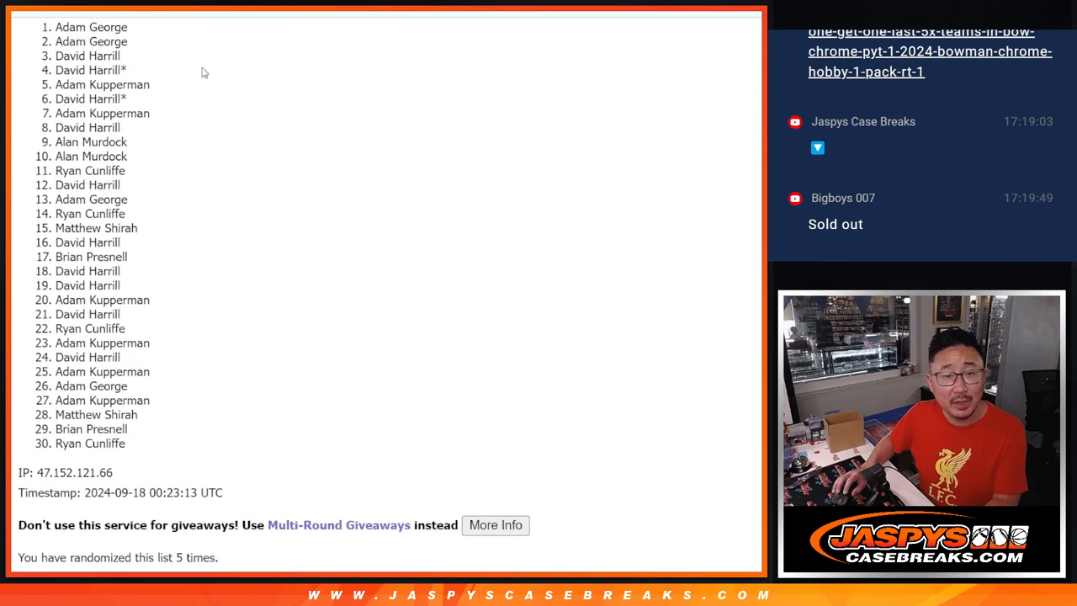
left_click_drag(59, 27, 128, 99)
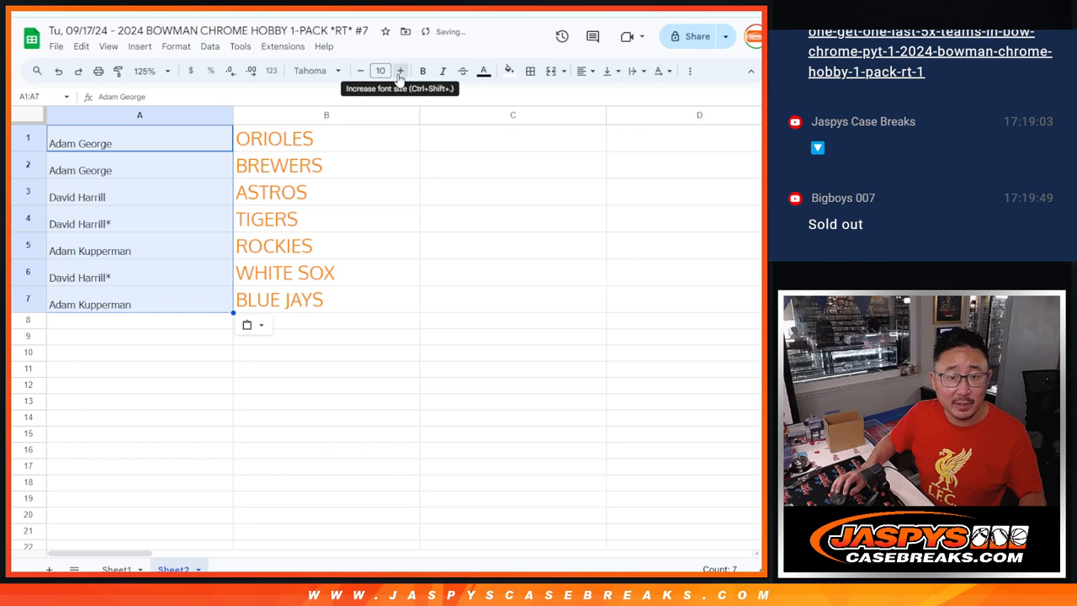
Step: Enlarge the seven pasted names on Sheet2 to size 18 and check the starred row 6 entry
left_click(400, 71)
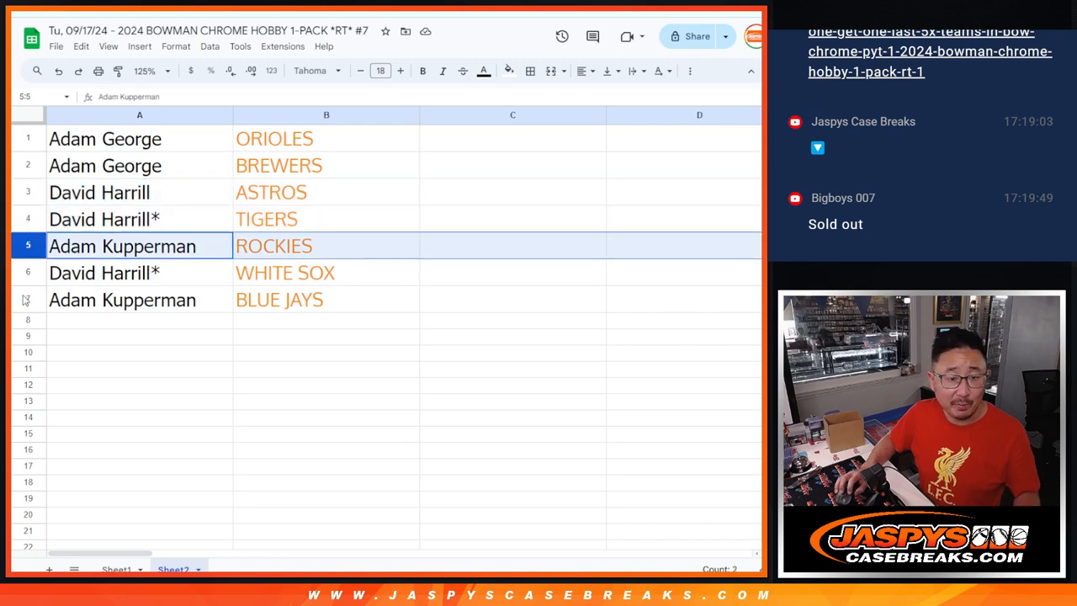
left_click(126, 272)
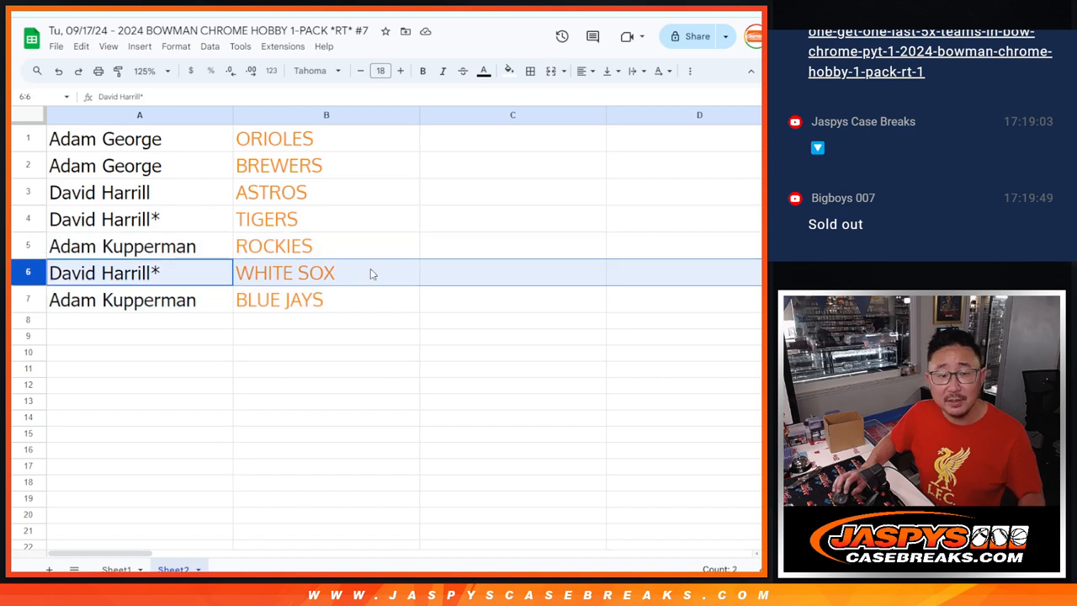
left_click(105, 138)
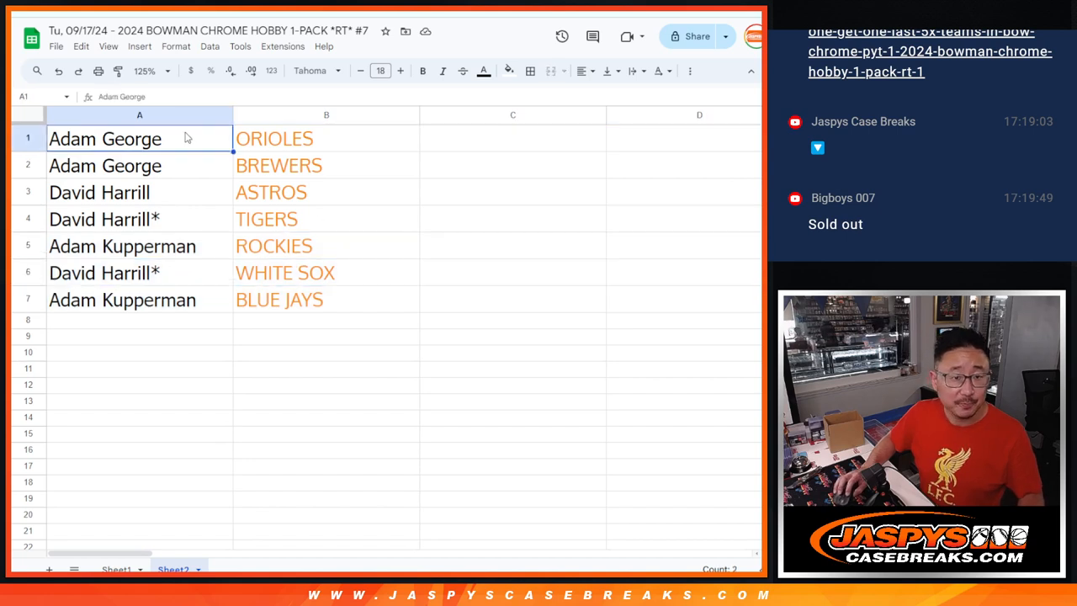
type("/b")
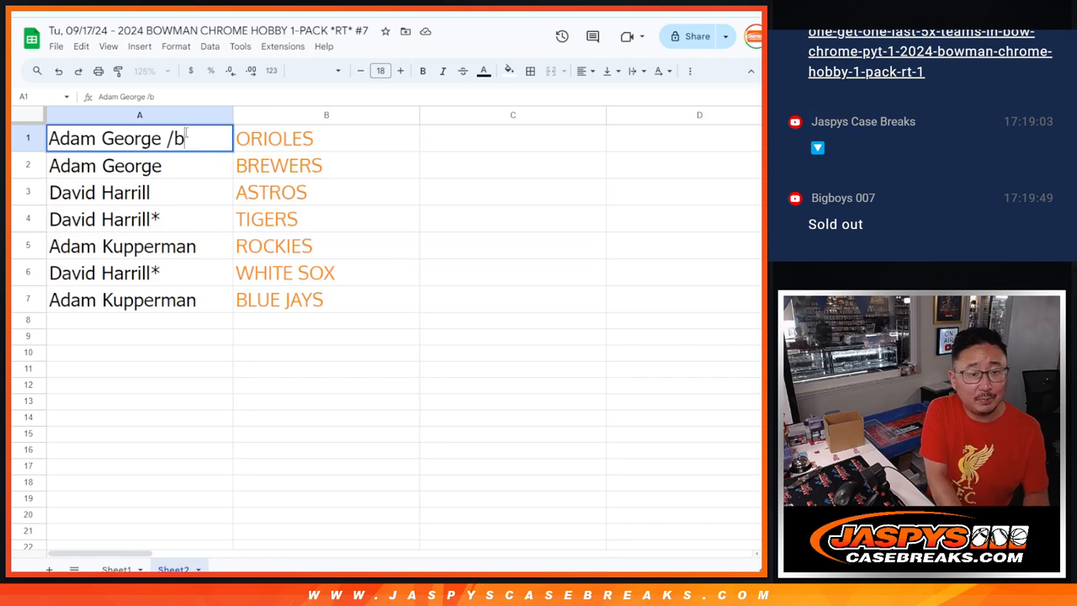
type("c")
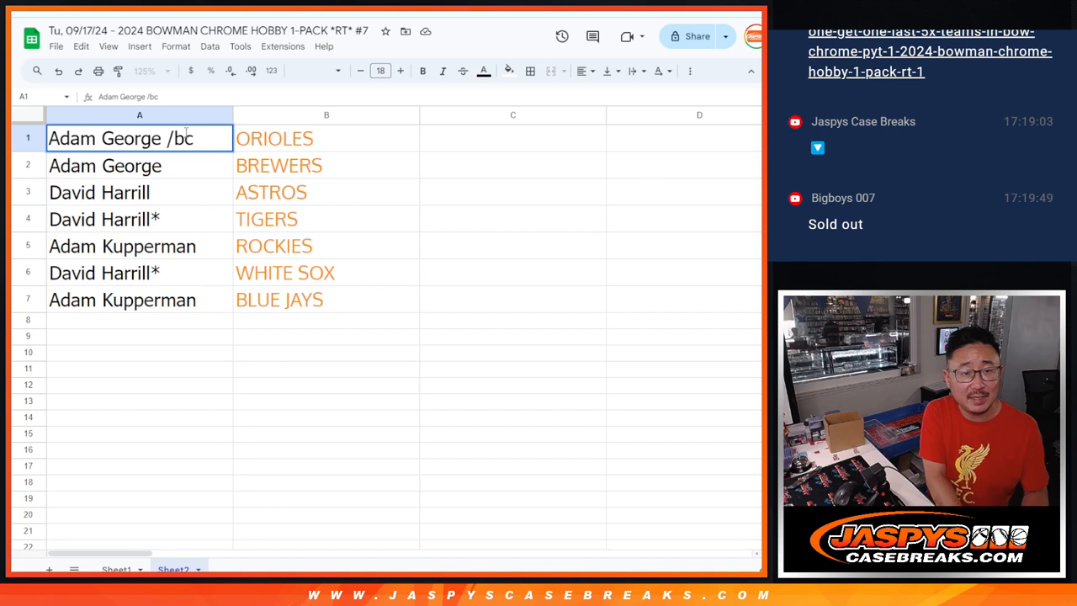
type("pack")
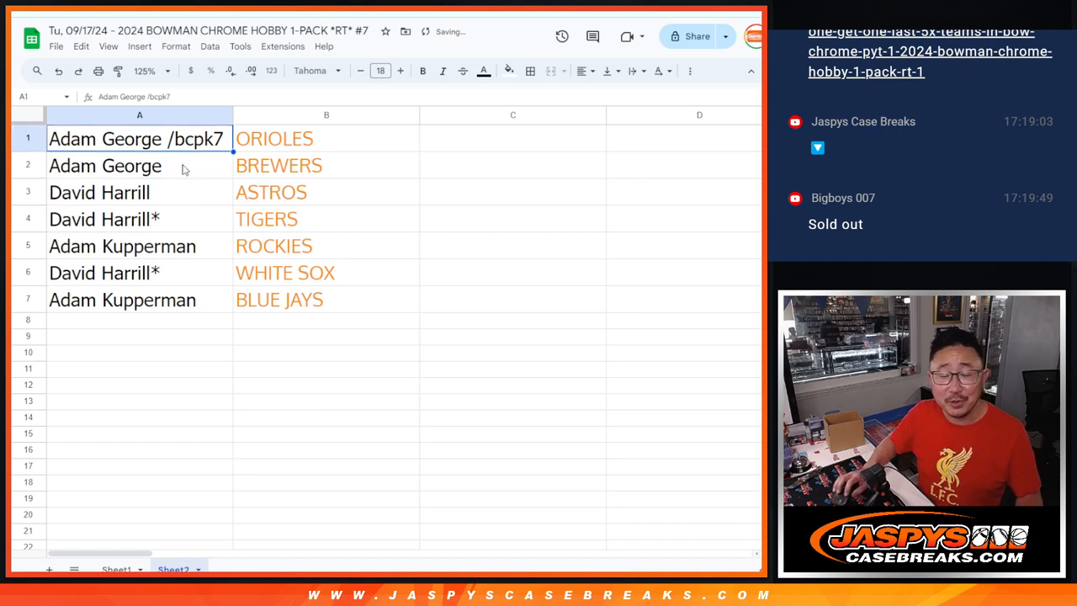
mouse_move(208, 175)
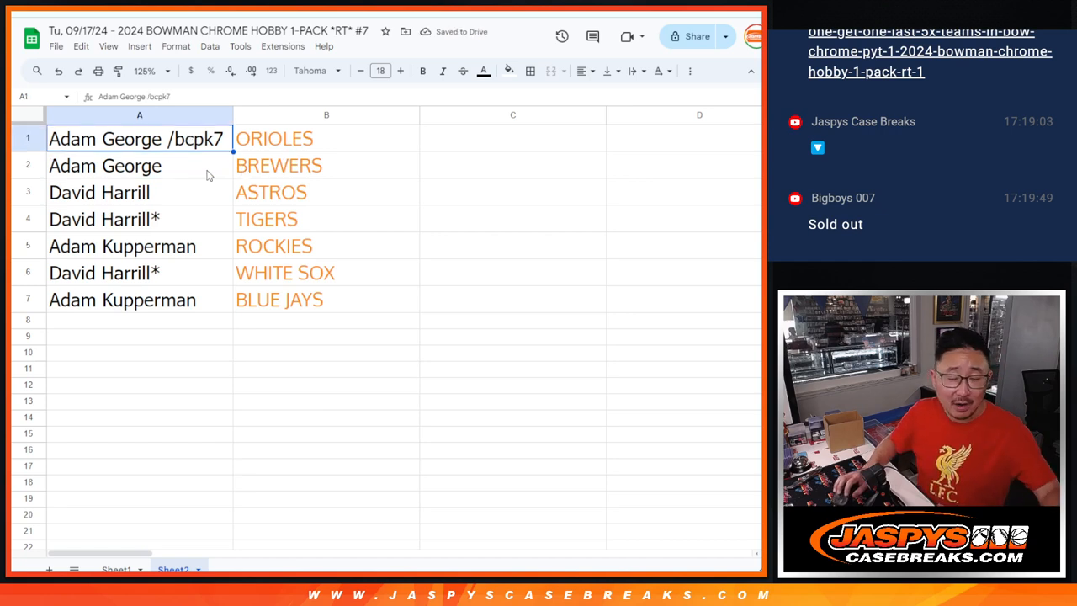